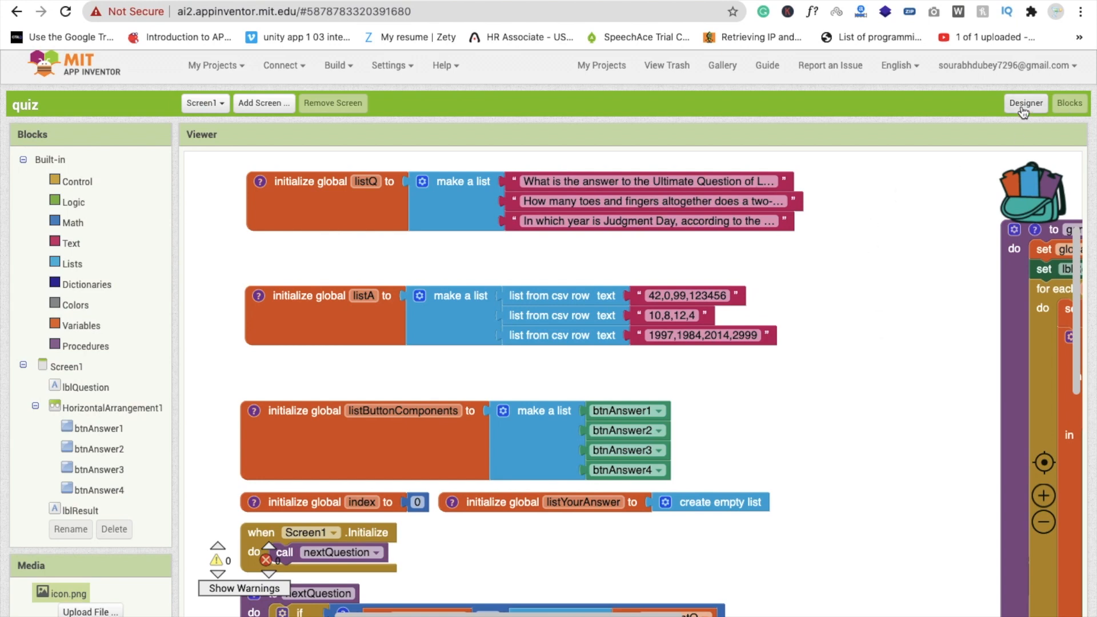
Switch to the Designer view showing the quiz screen layout and component tree.
{"action": "left_click", "coordinate": [1024, 103]}
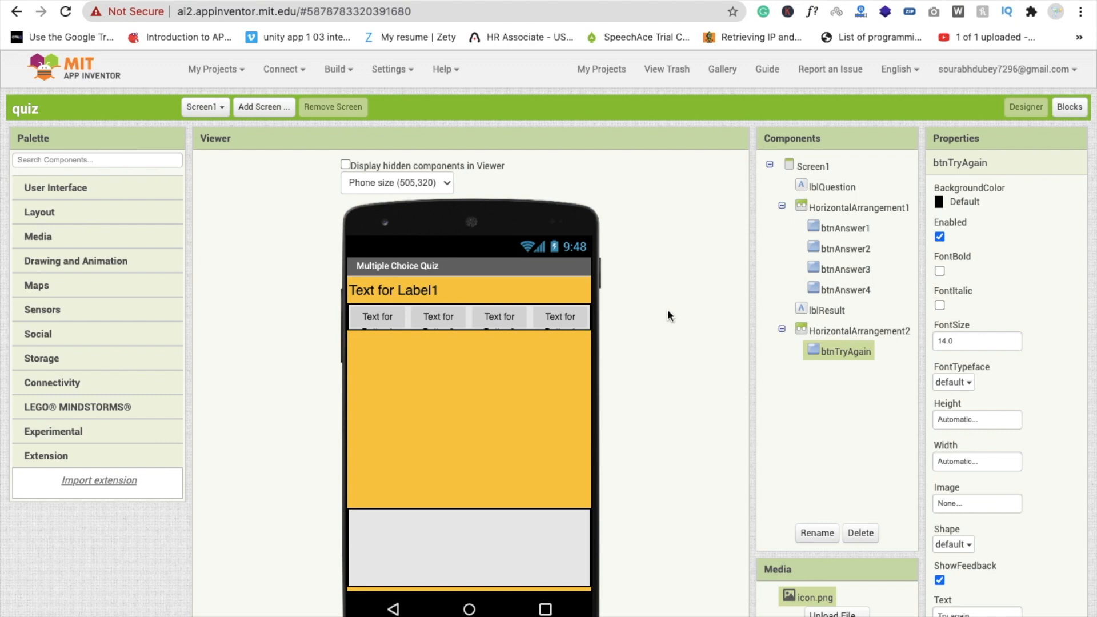
{"action": "mouse_move", "coordinate": [1069, 106]}
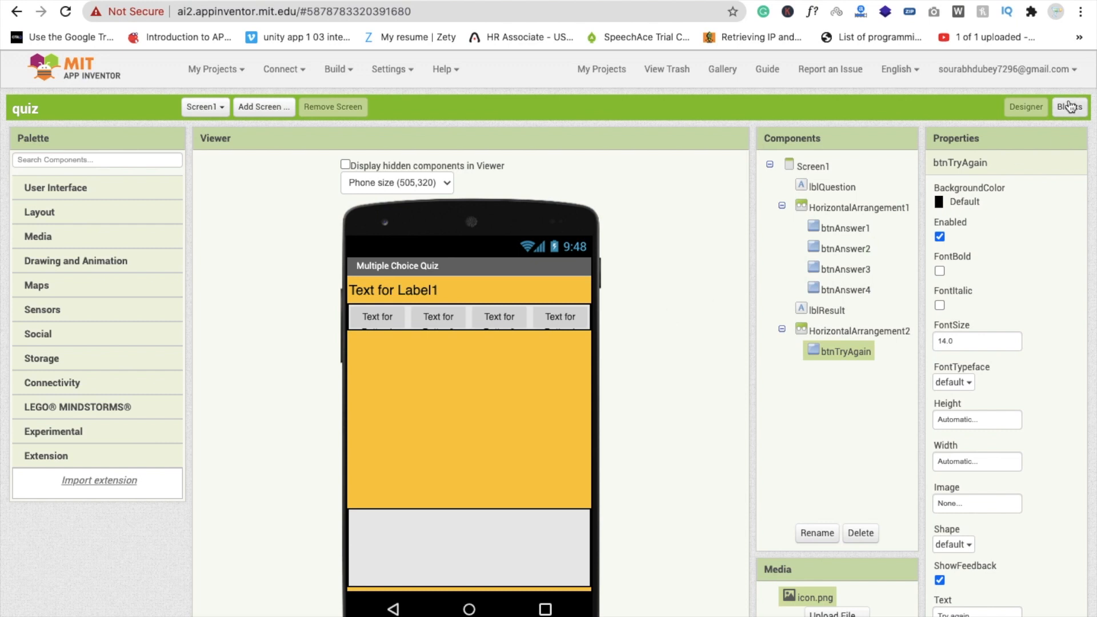
Add a fourth text item 'New Questions' to the listQ question list in the Blocks editor.
{"action": "left_click", "coordinate": [1068, 107]}
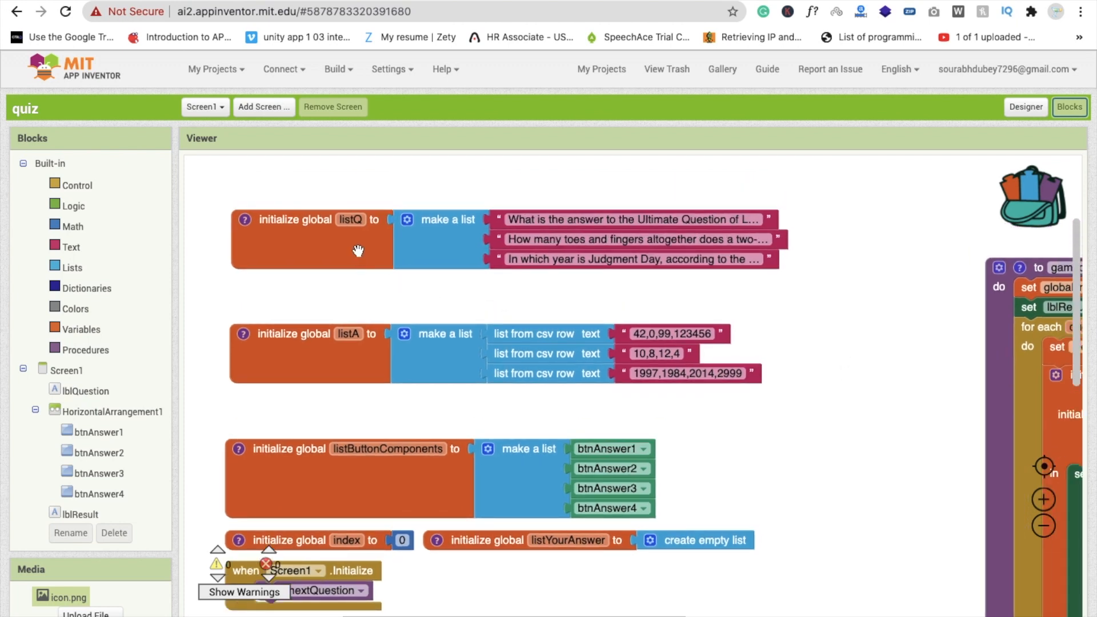
{"action": "left_click", "coordinate": [407, 219]}
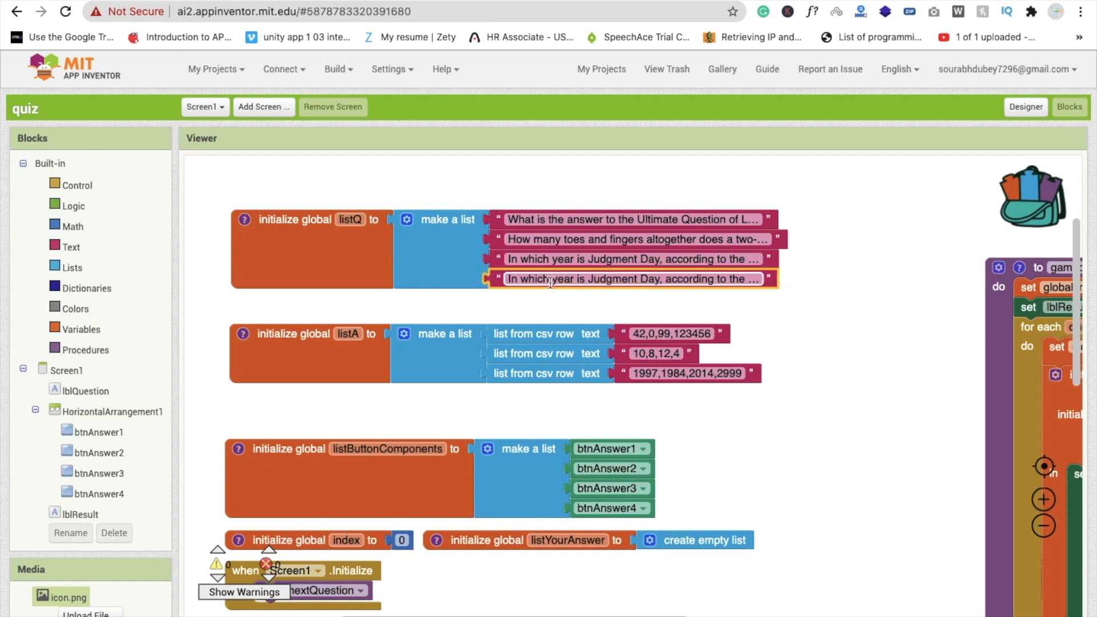
{"action": "type", "text": "New"}
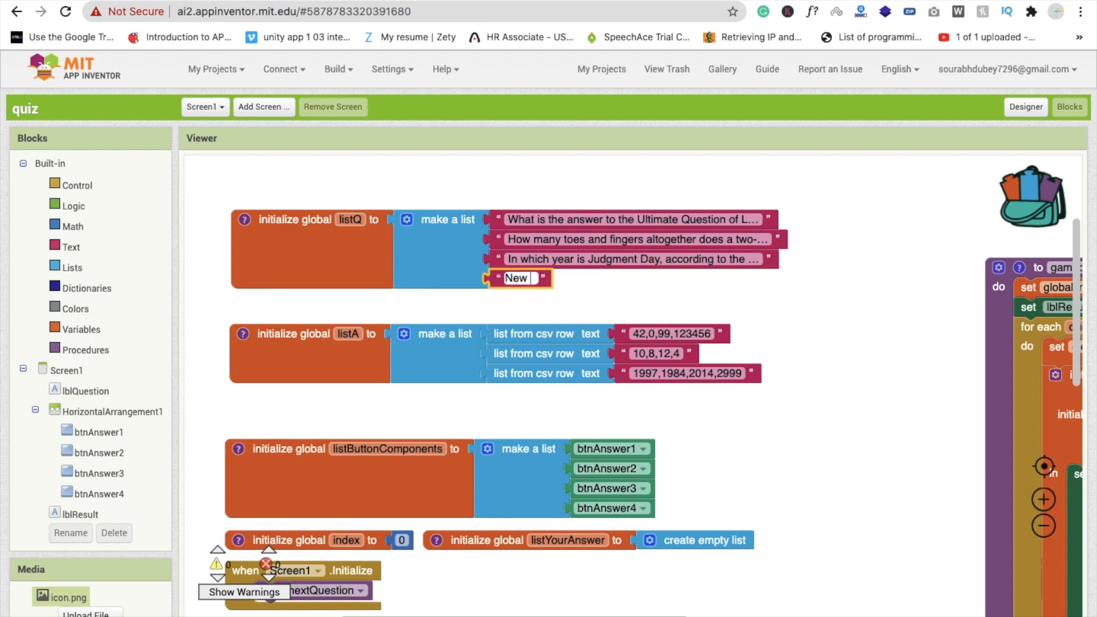
{"action": "type", "text": "Questions"}
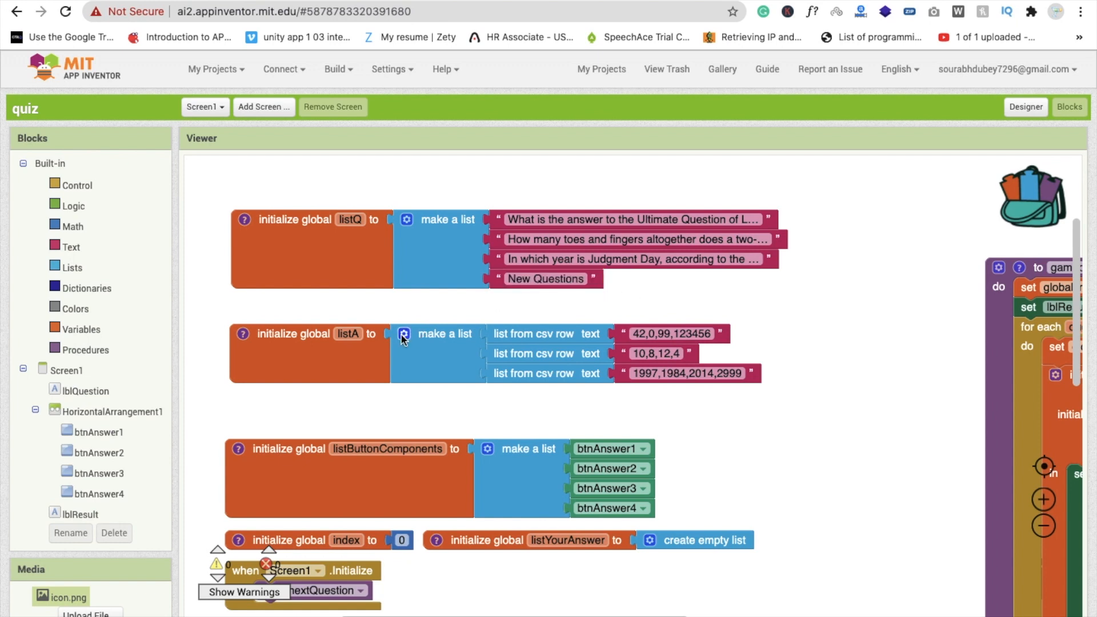
Add a fourth item to listA via its make-a-list mutator holding the answer text 6,2,3,4.
{"action": "left_click", "coordinate": [404, 333]}
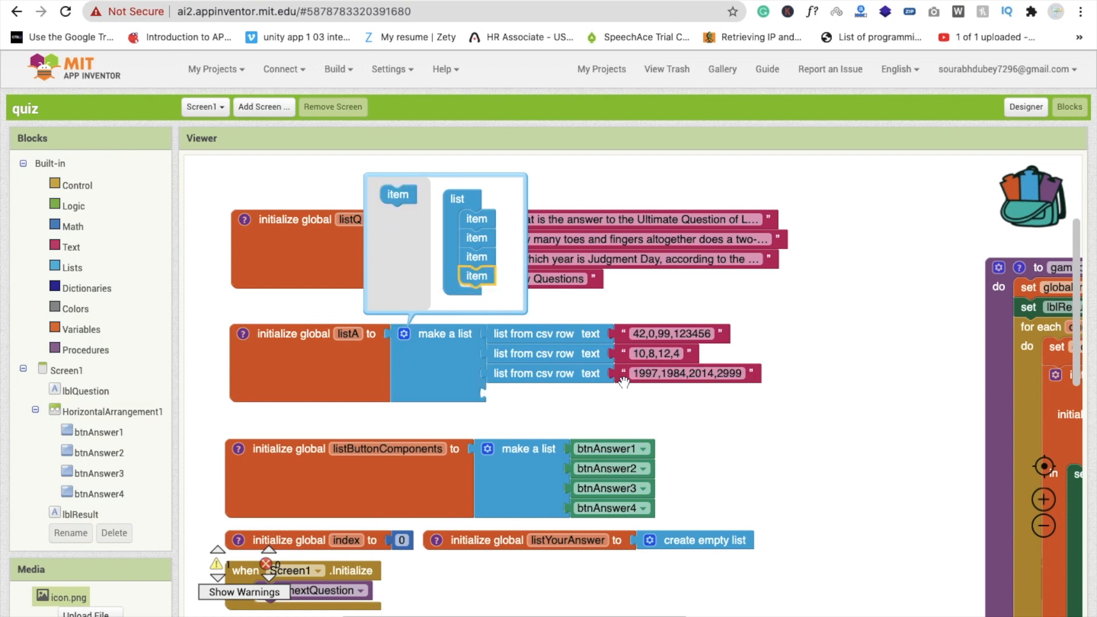
{"action": "left_click", "coordinate": [685, 373]}
{"action": "type", "text": "2,3"}
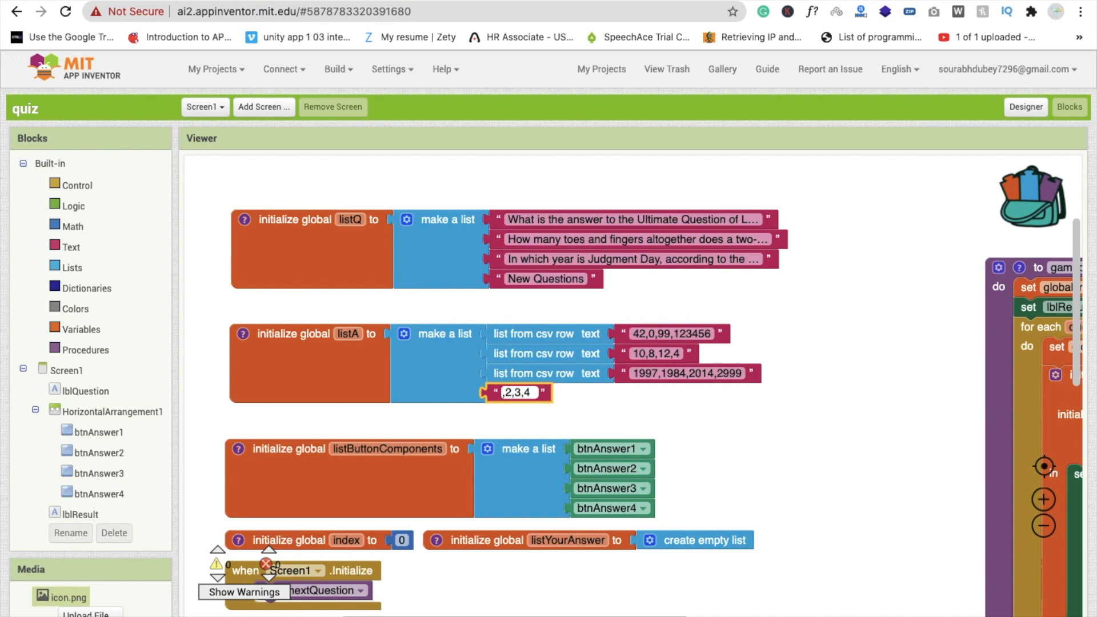
{"action": "type", "text": "4"}
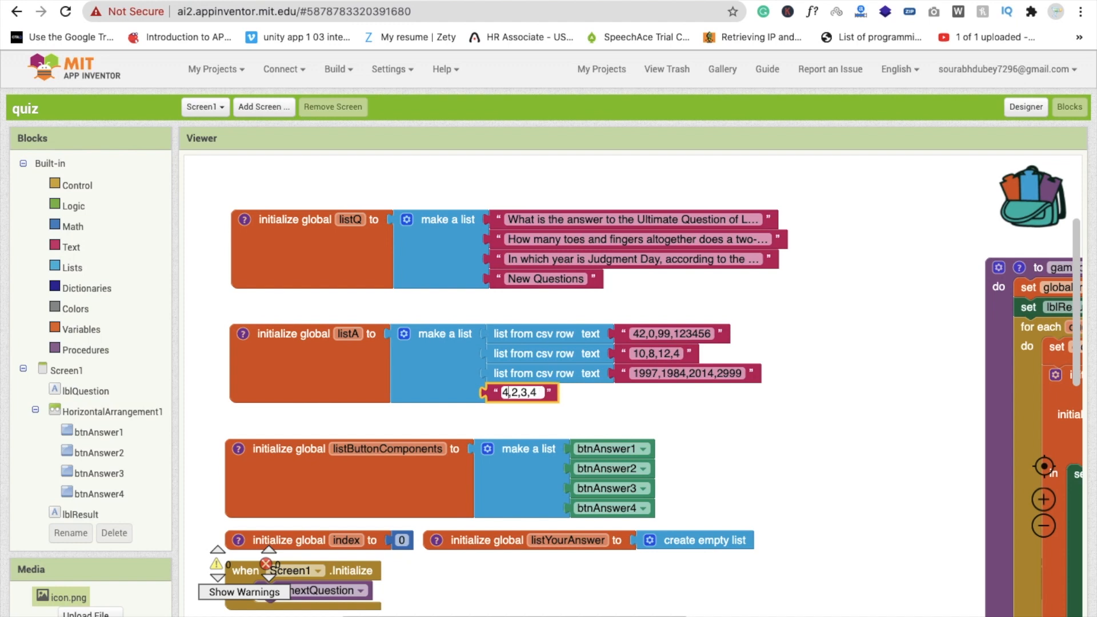
{"action": "type", "text": "6"}
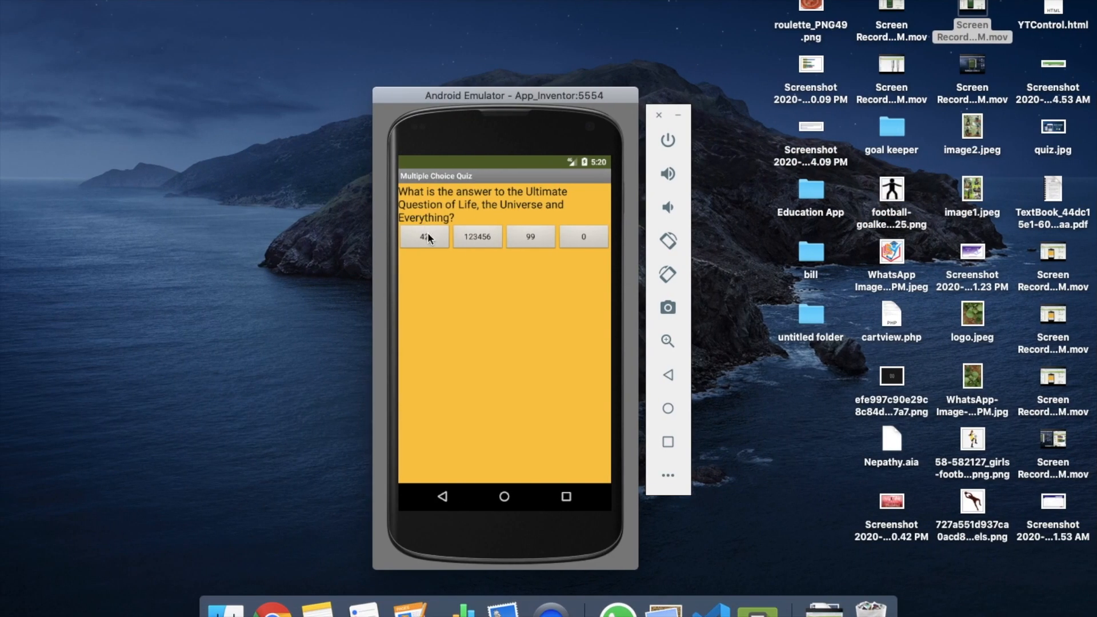
Answer the first quiz question with 42 and the Judgment Day question with 1984.
{"action": "left_click", "coordinate": [422, 236]}
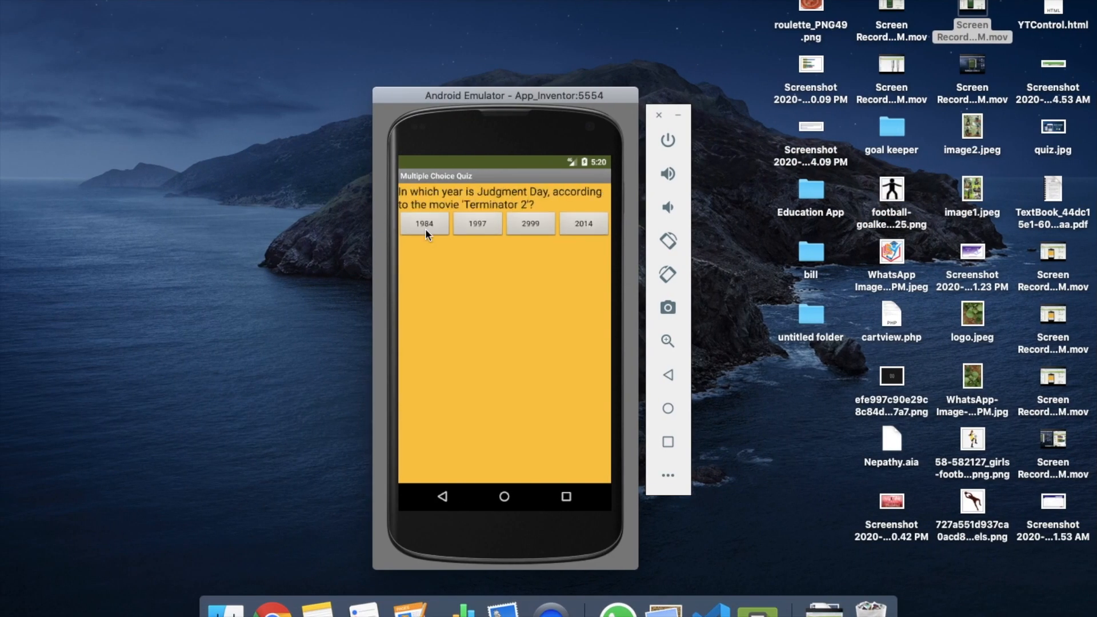
{"action": "left_click", "coordinate": [422, 223]}
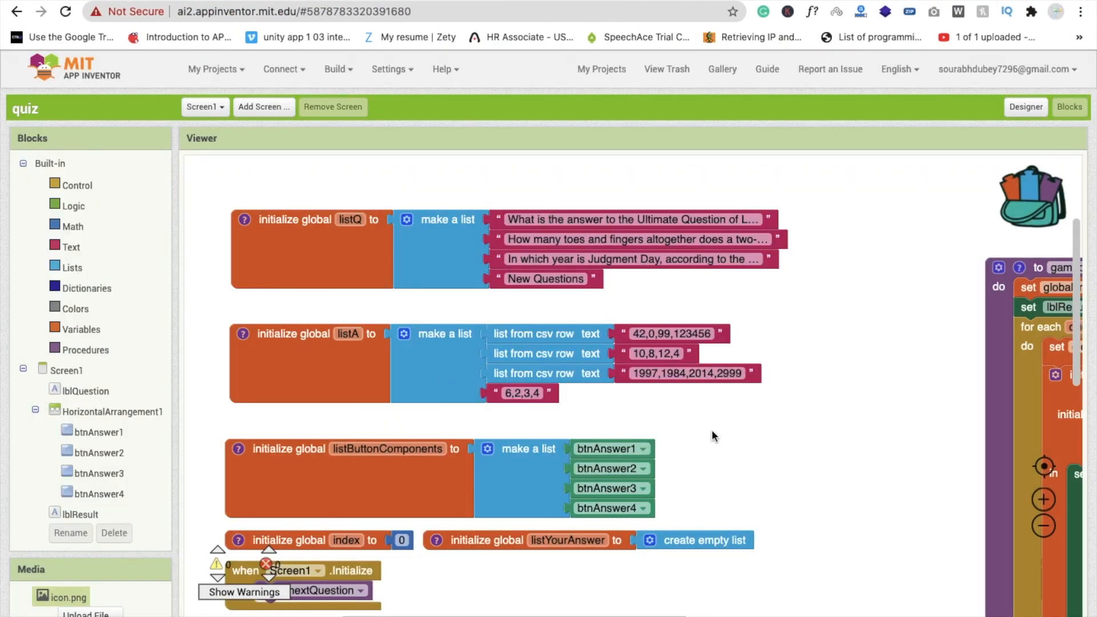
{"action": "mouse_move", "coordinate": [495, 395]}
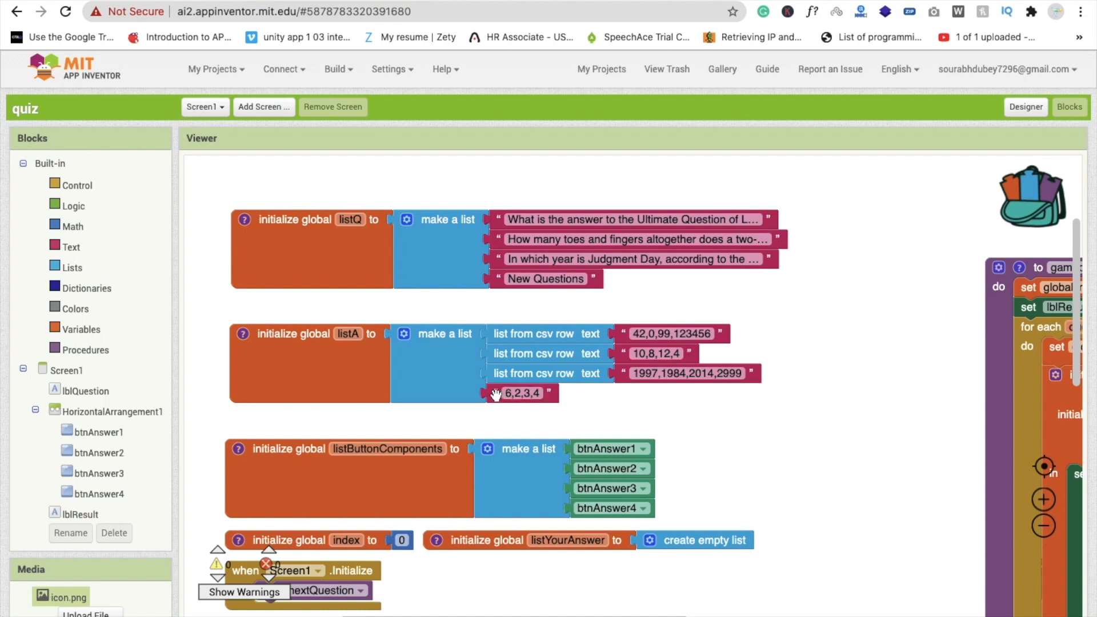
Wrap the 6,2,3,4 text in a list from csv row block in listA's fourth slot.
{"action": "left_click_drag", "start_coordinate": [520, 392], "coordinate": [662, 410]}
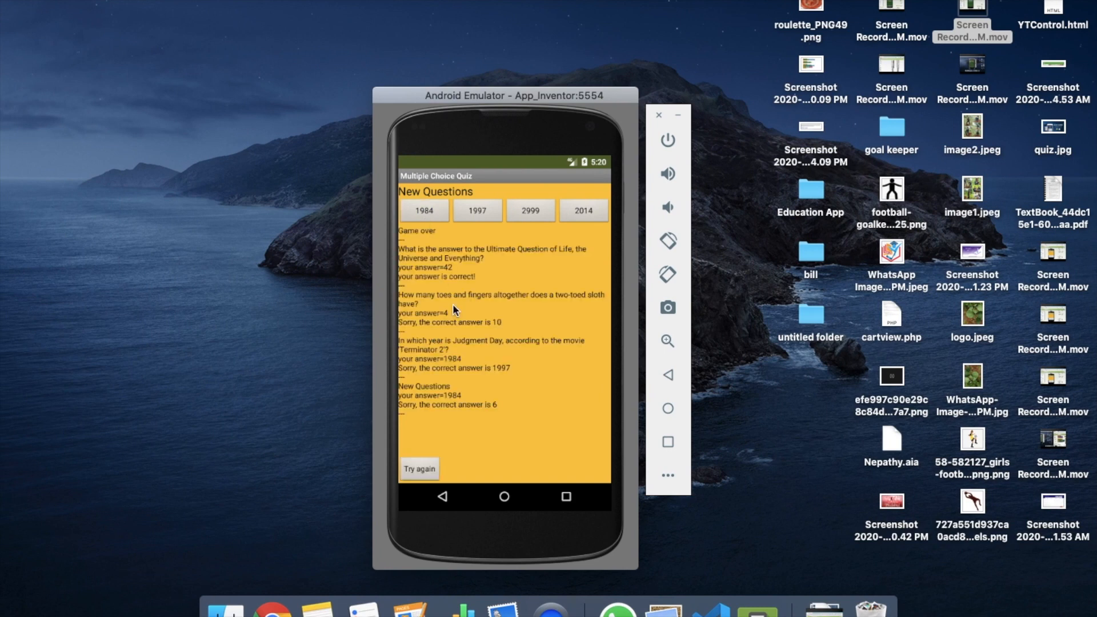
Replay the quiz twice via Try again, answering the questions including the New Questions entry.
{"action": "left_click", "coordinate": [418, 469]}
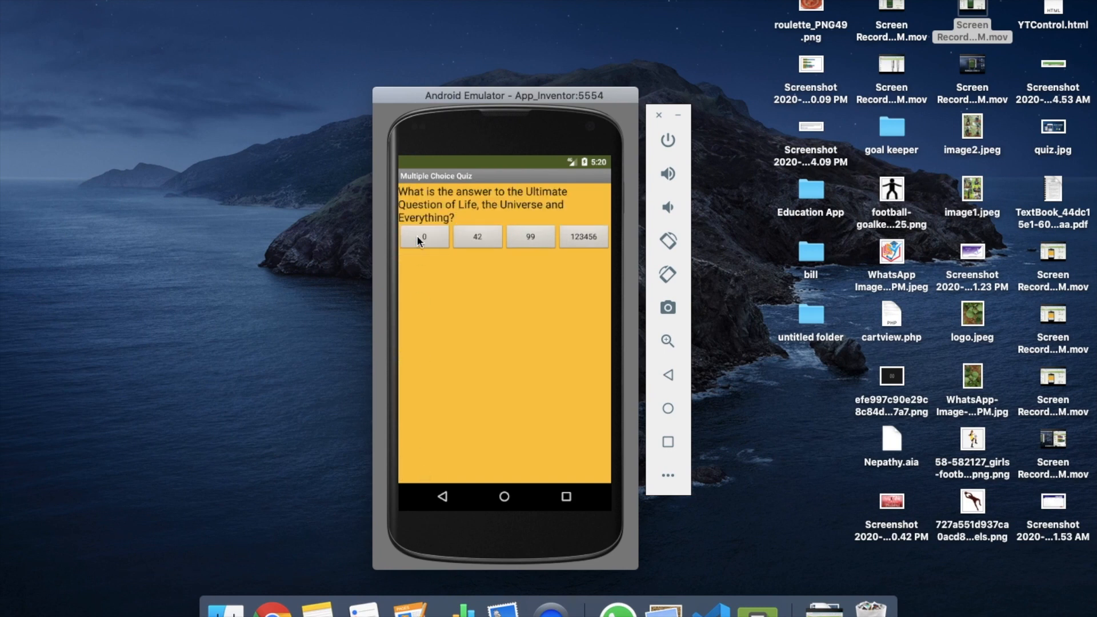
{"action": "left_click", "coordinate": [423, 236]}
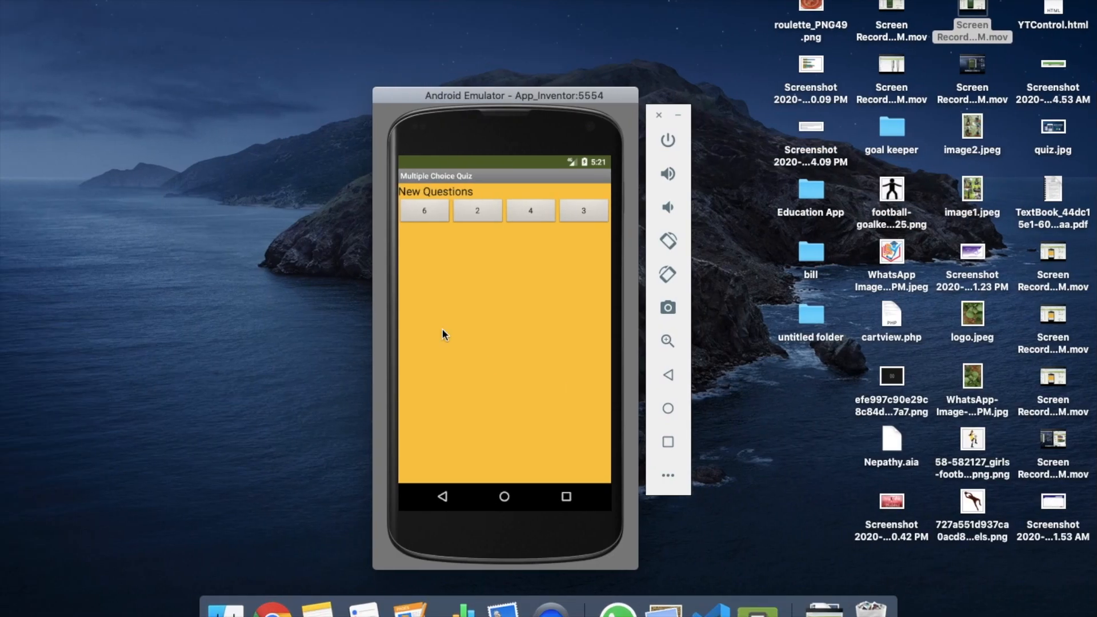
{"action": "mouse_move", "coordinate": [472, 235]}
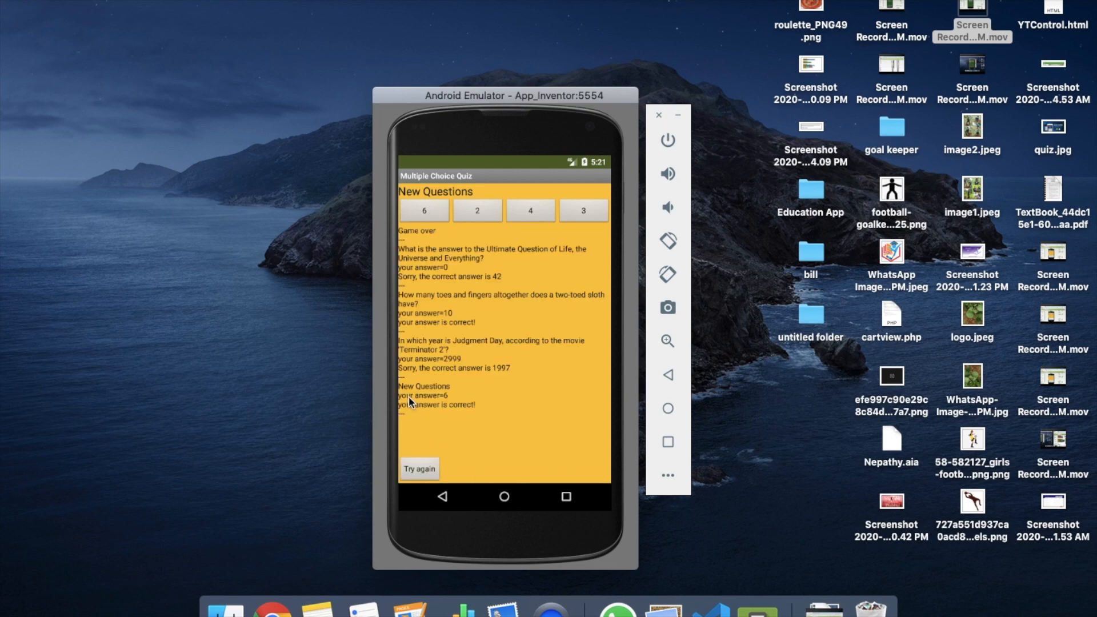
{"action": "mouse_move", "coordinate": [432, 276]}
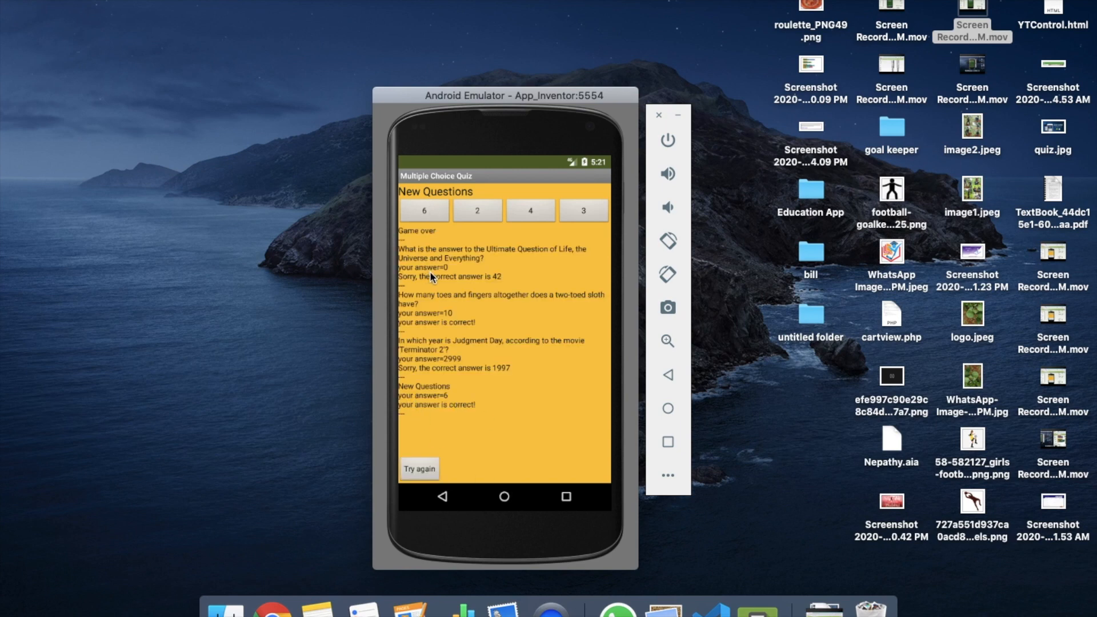
{"action": "mouse_move", "coordinate": [432, 469]}
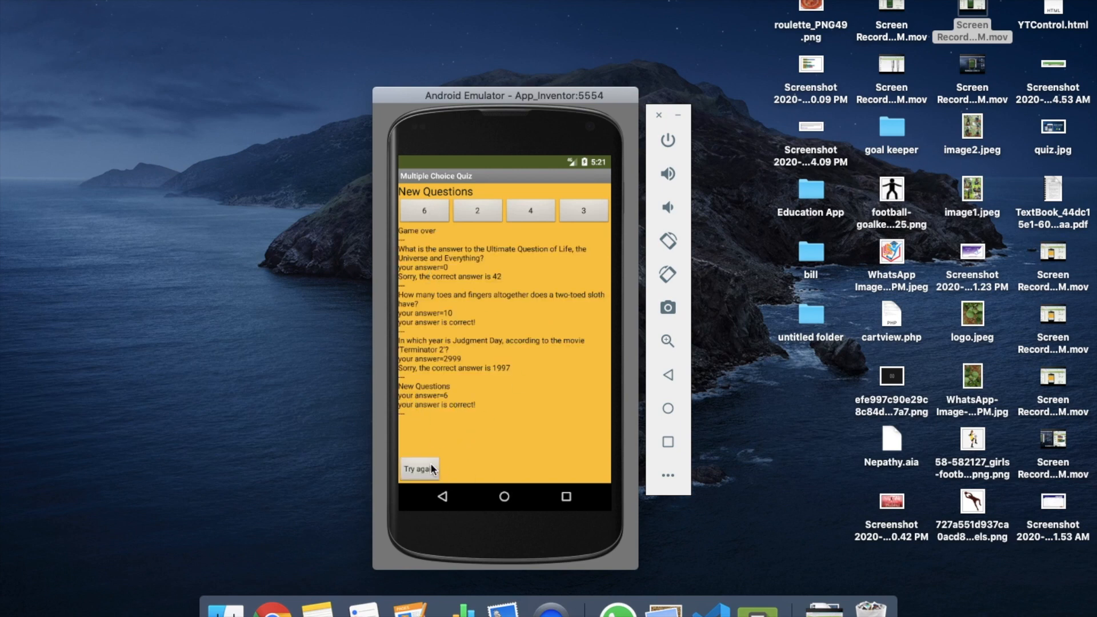
{"action": "left_click", "coordinate": [418, 468]}
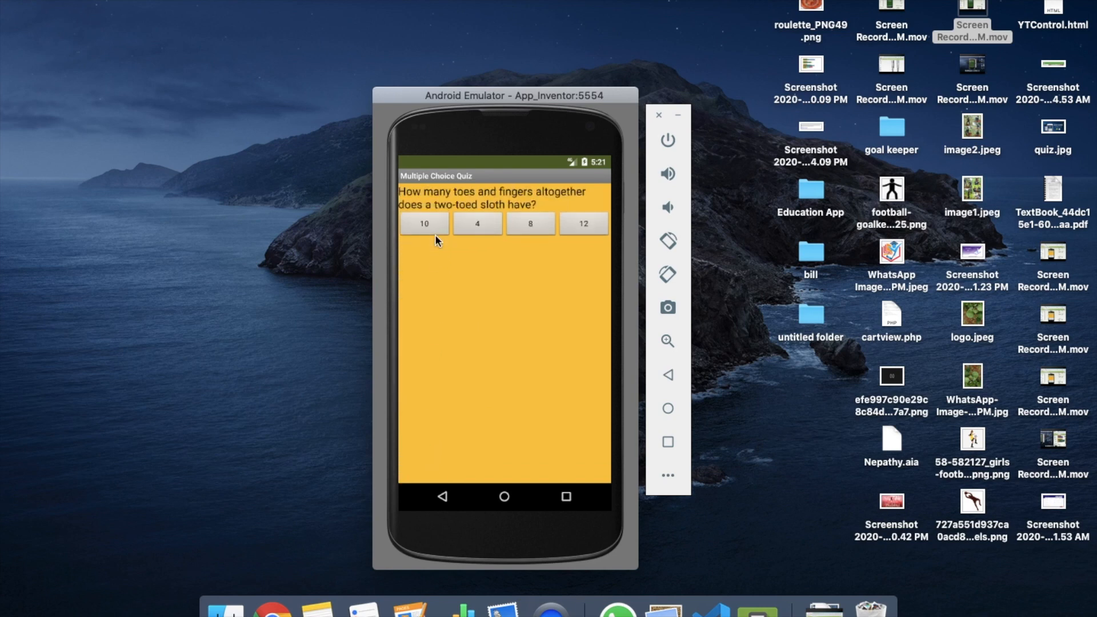
{"action": "left_click", "coordinate": [423, 222]}
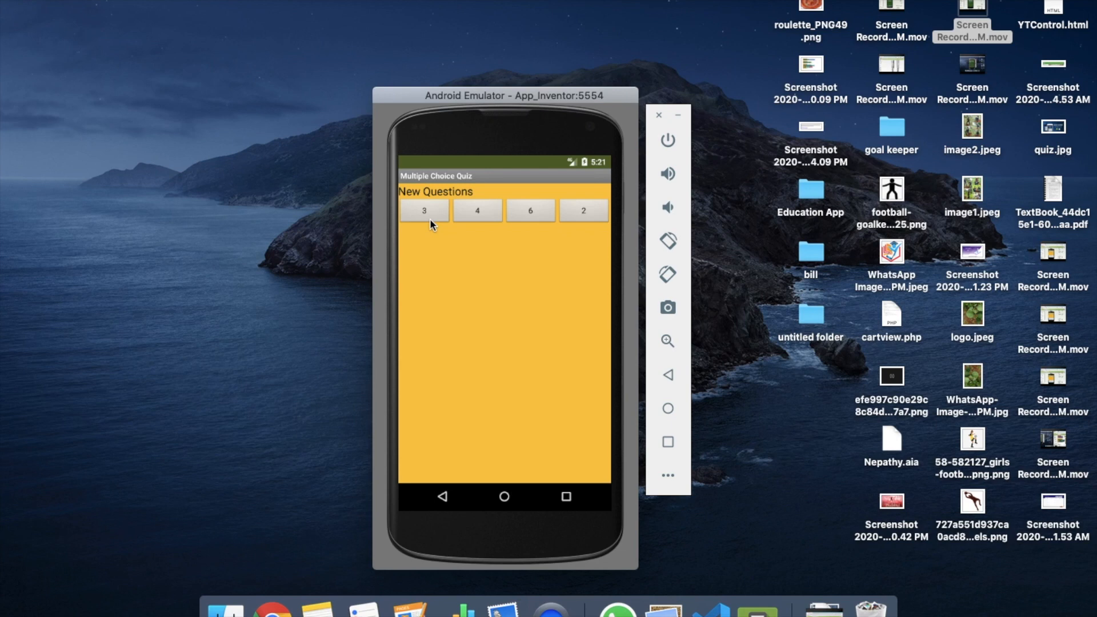
{"action": "left_click", "coordinate": [423, 210]}
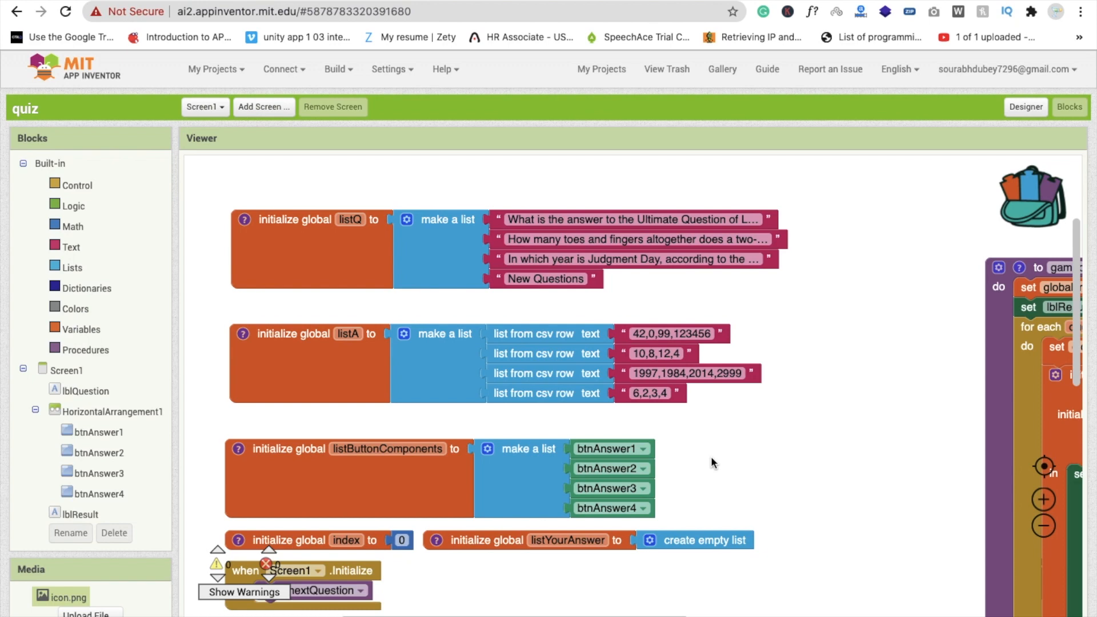
{"action": "mouse_move", "coordinate": [388, 423]}
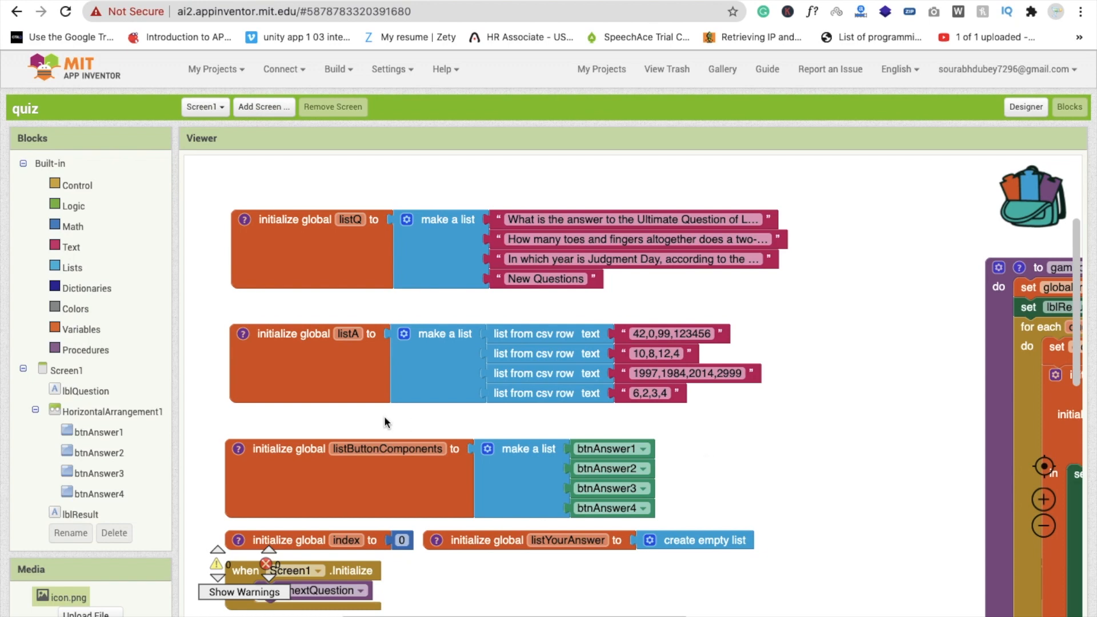